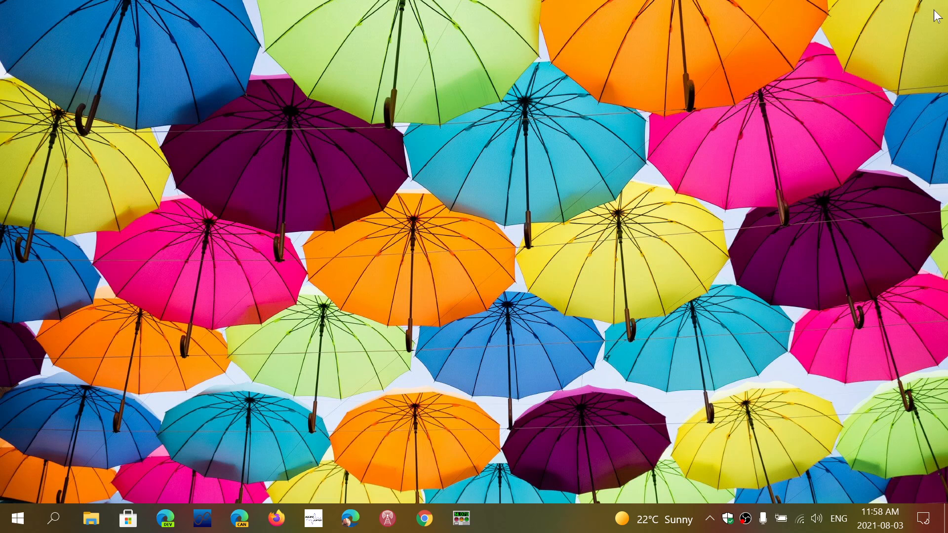
pyautogui.moveTo(723, 508)
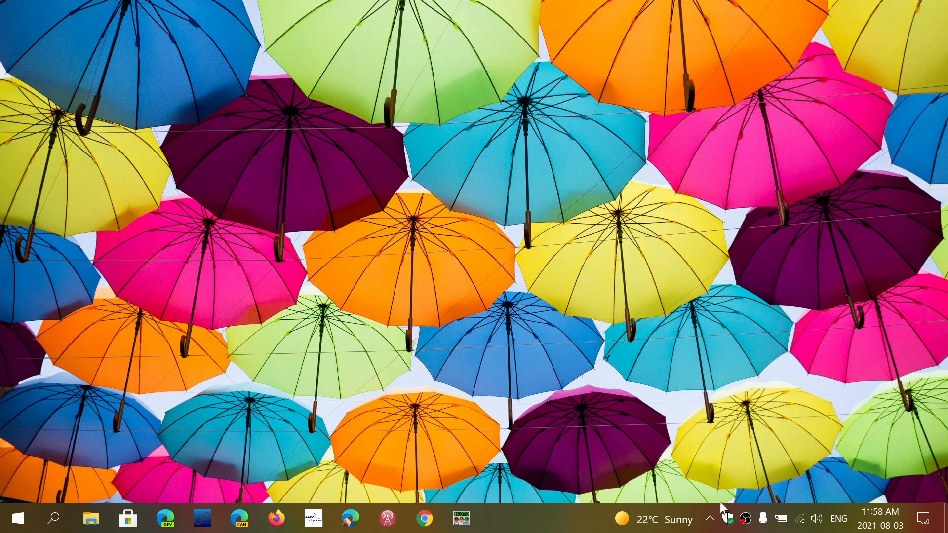
# - From the tray, bring up Windows Security's Device performance & health report showing no issues
pyautogui.click(728, 518)
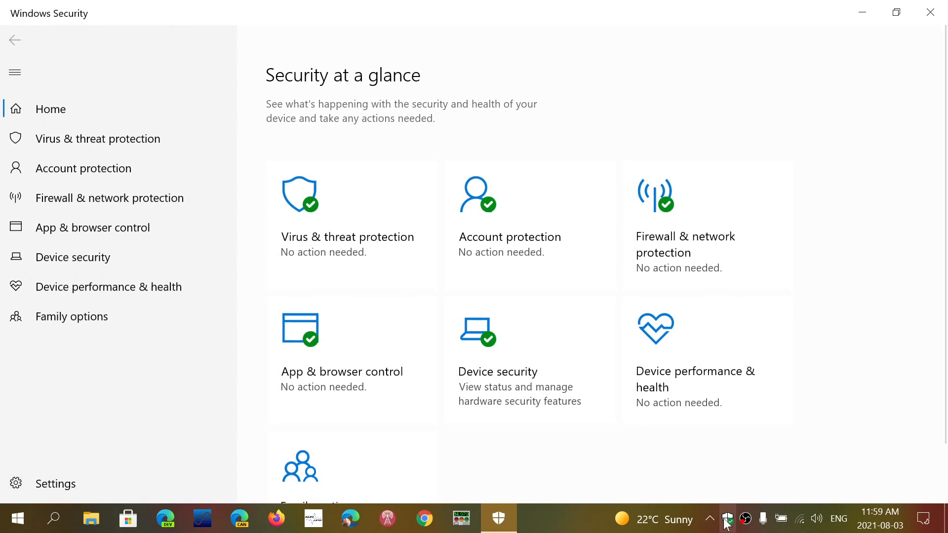
pyautogui.moveTo(324, 324)
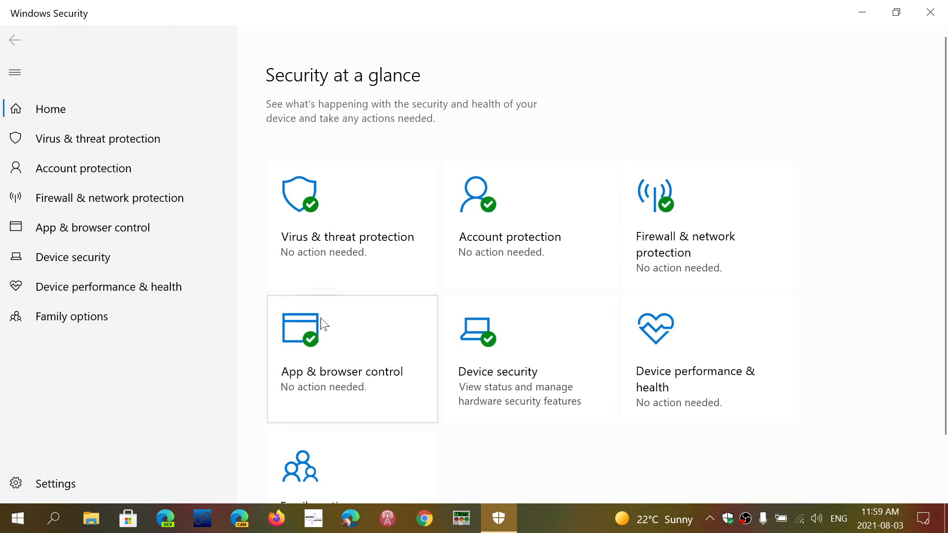
pyautogui.scroll(-3)
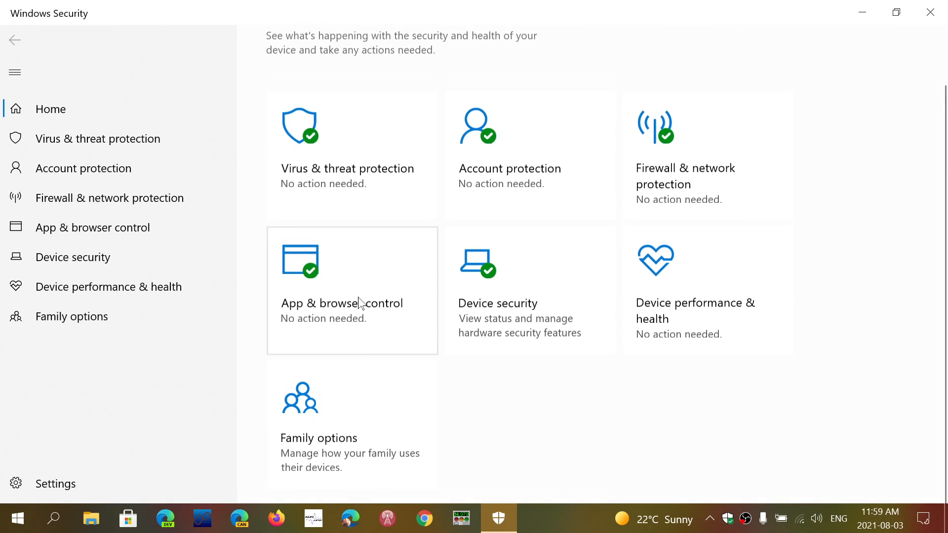
pyautogui.moveTo(188, 293)
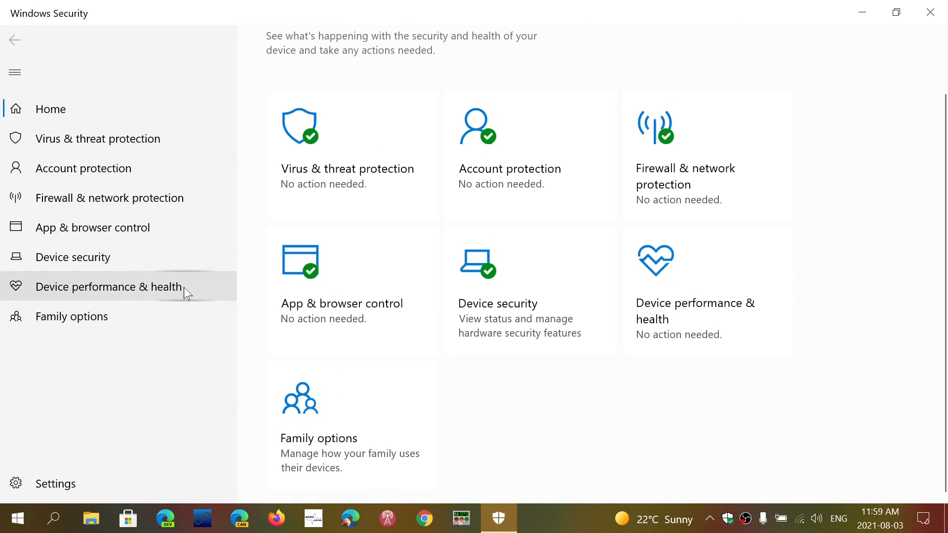
pyautogui.click(109, 286)
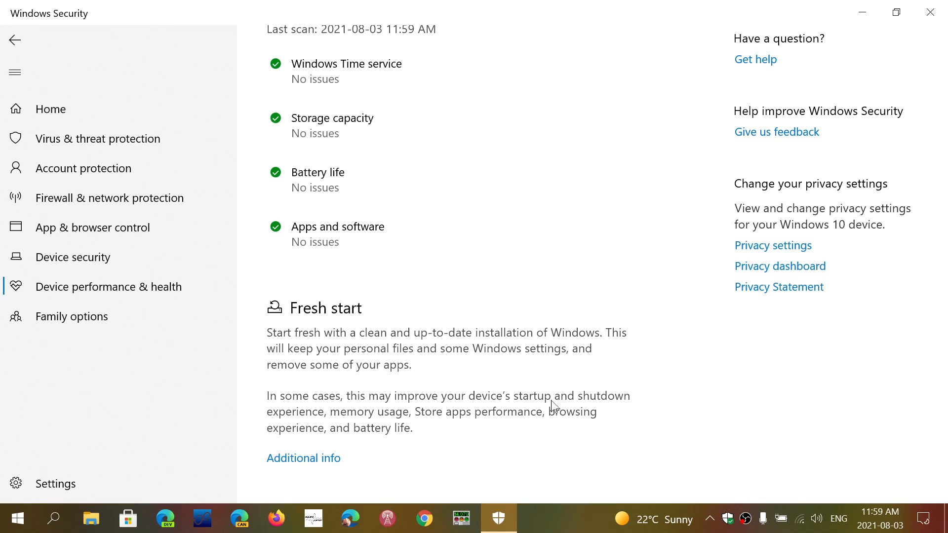
pyautogui.moveTo(541, 280)
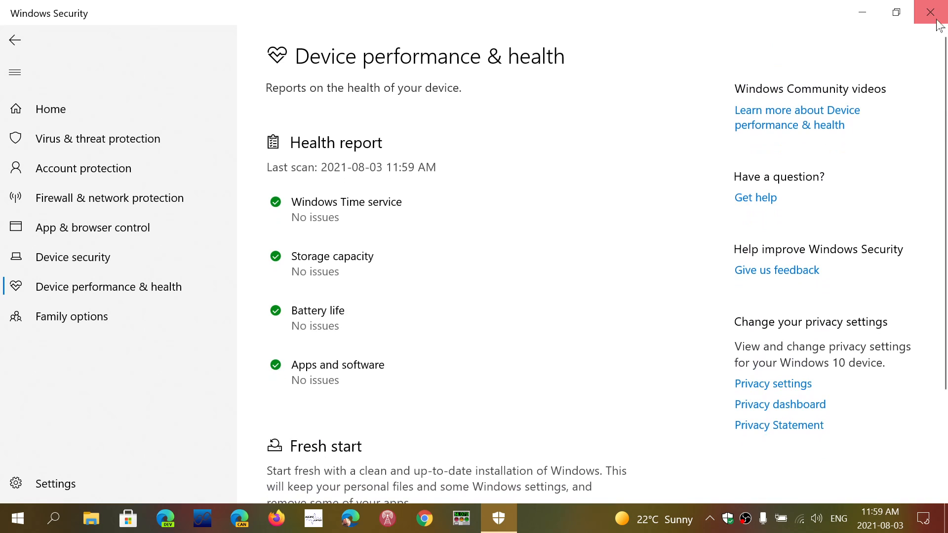
# - Close Windows Security and reach the Settings home page via Action Center's All settings tile
pyautogui.click(930, 12)
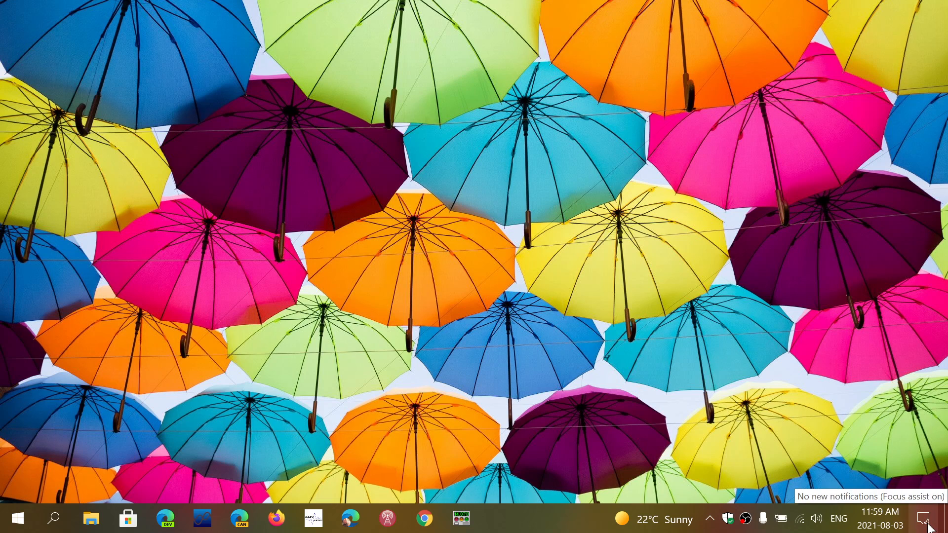
pyautogui.click(924, 518)
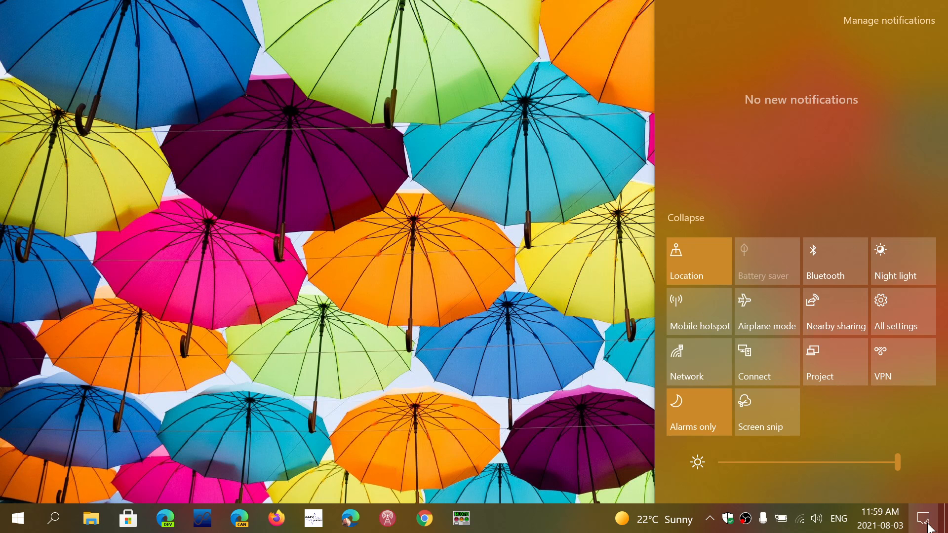
pyautogui.moveTo(903, 310)
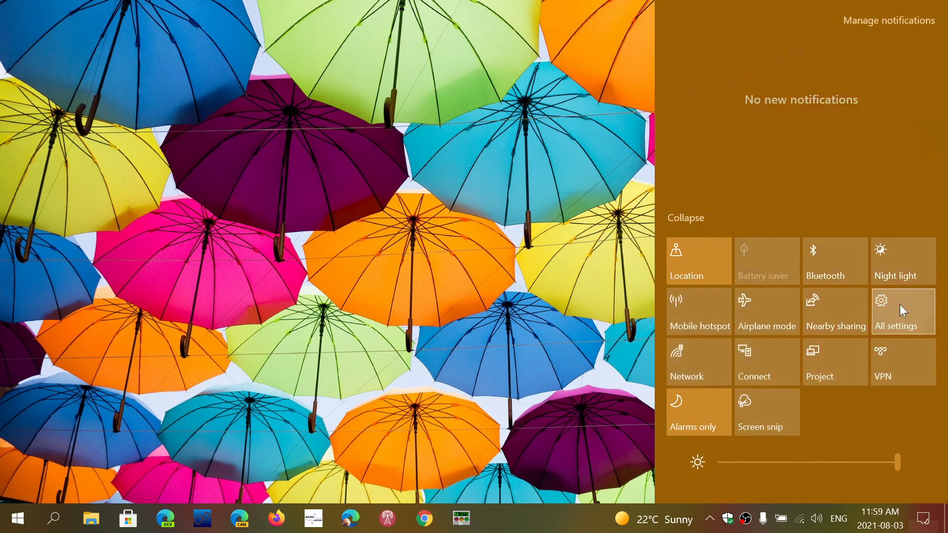
pyautogui.click(895, 311)
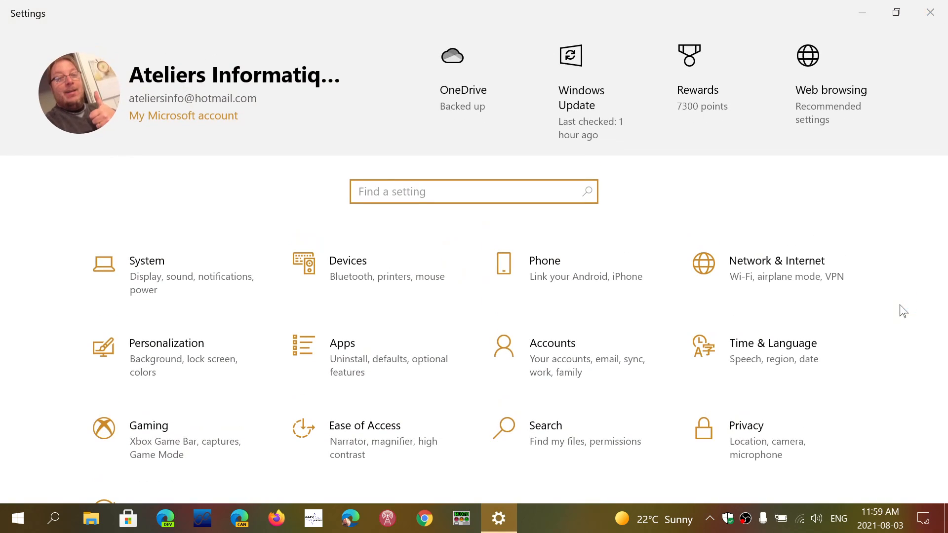
# - Navigate to the Recovery page under Update & Security
pyautogui.scroll(-3)
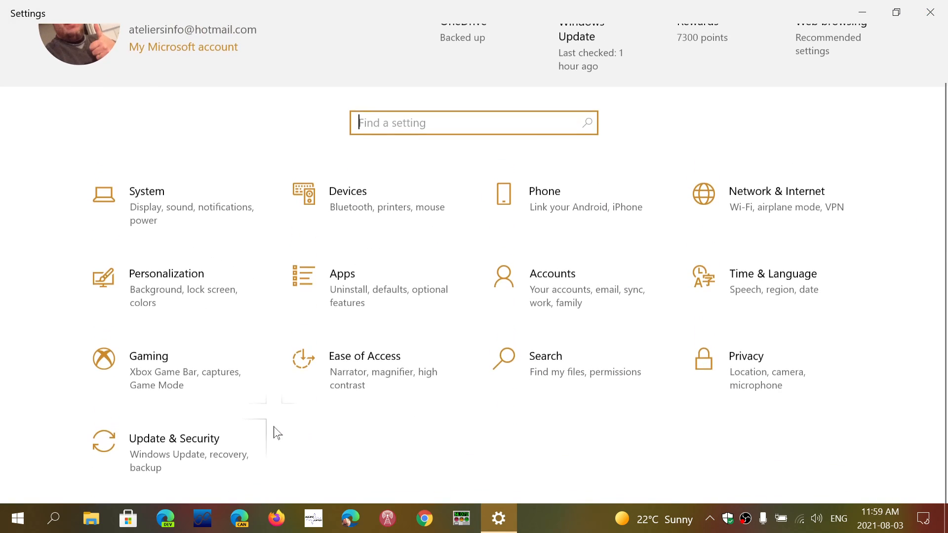
pyautogui.click(174, 438)
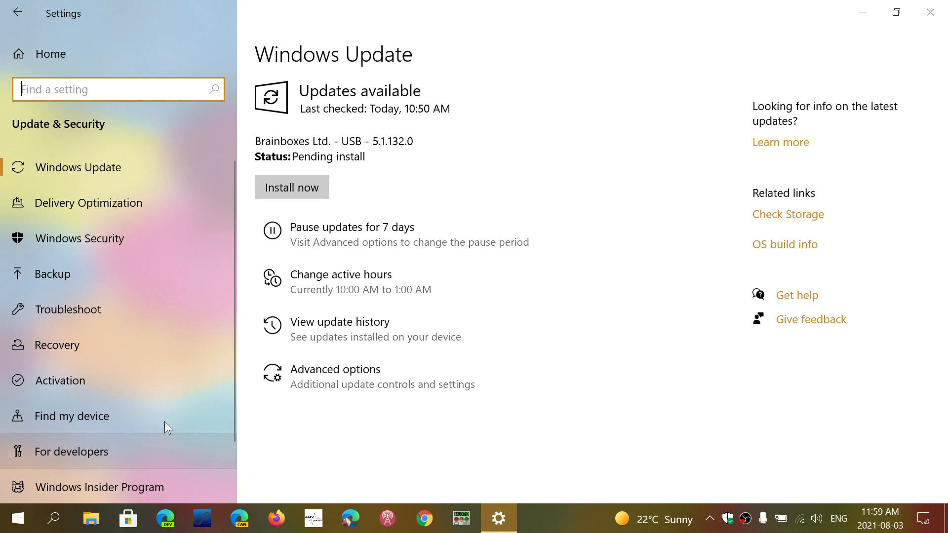
pyautogui.moveTo(141, 348)
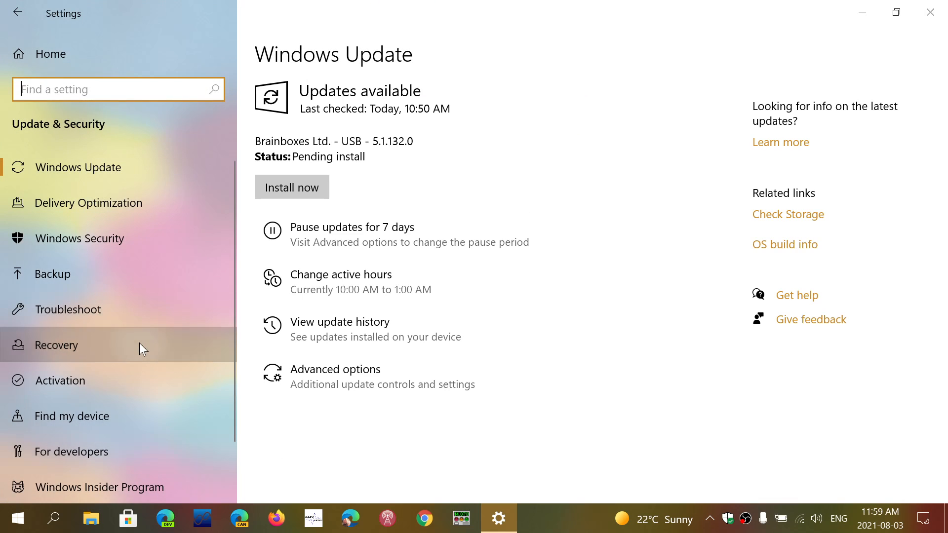
pyautogui.click(60, 345)
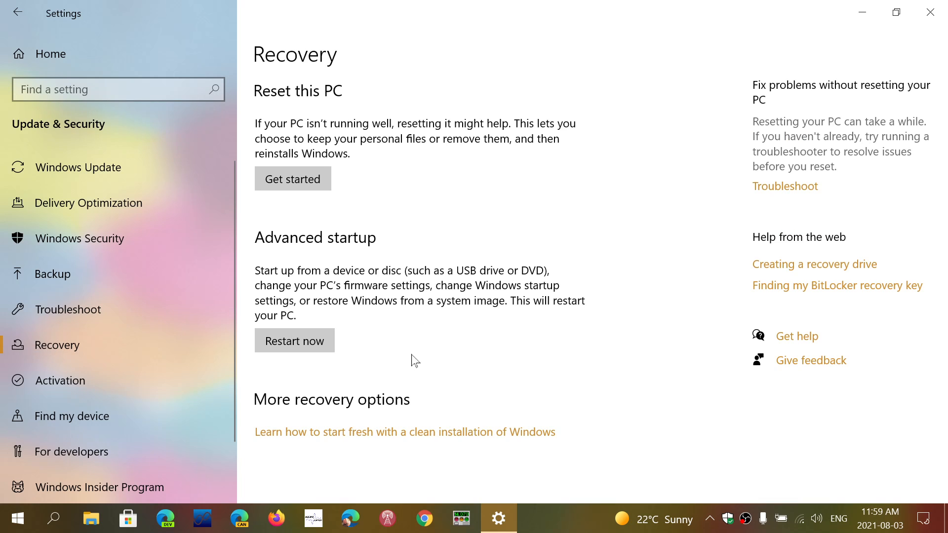
pyautogui.moveTo(281, 149)
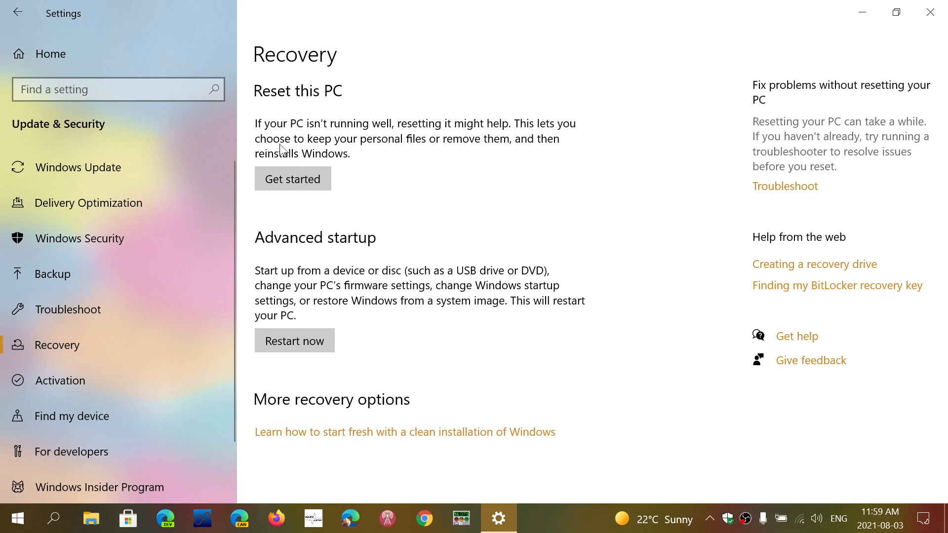
pyautogui.moveTo(383, 153)
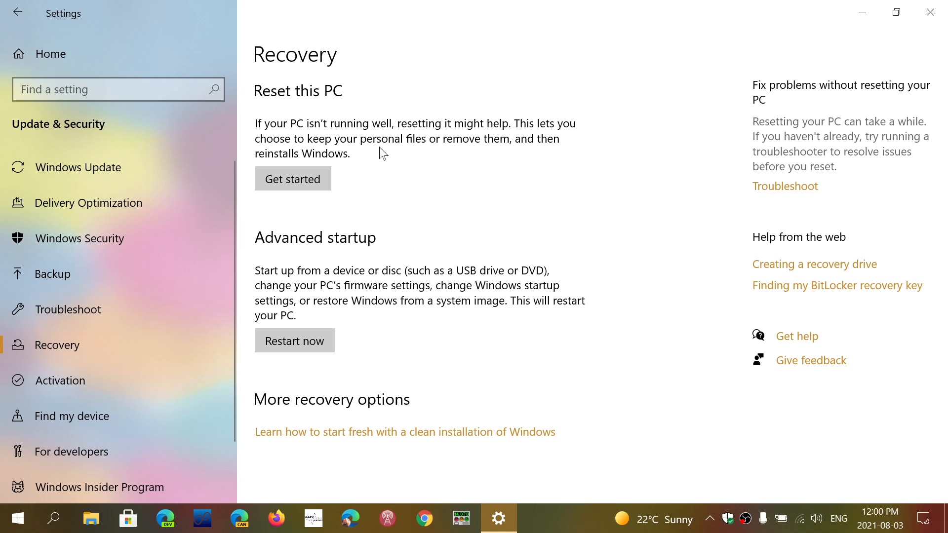
pyautogui.moveTo(294, 179)
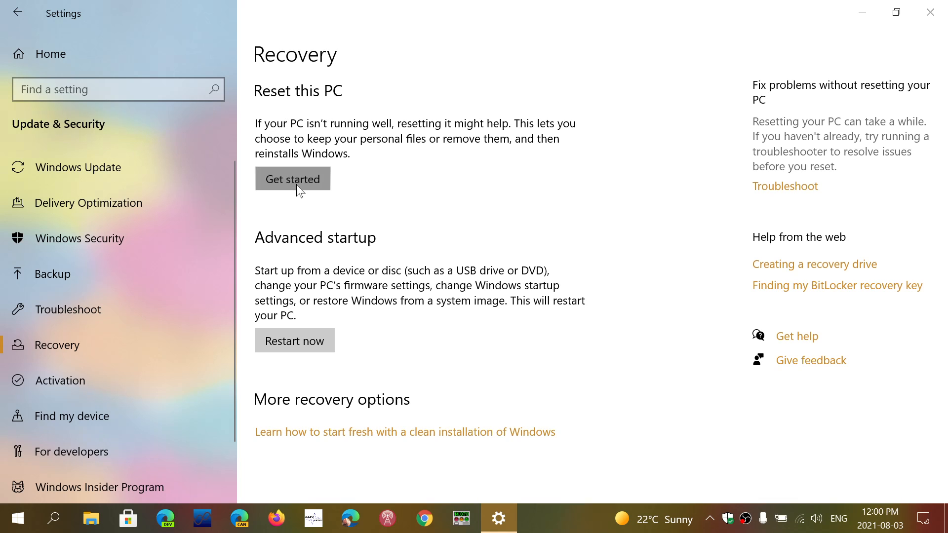
# - Start Reset this PC to show the Keep my files / Remove everything choice
pyautogui.click(293, 179)
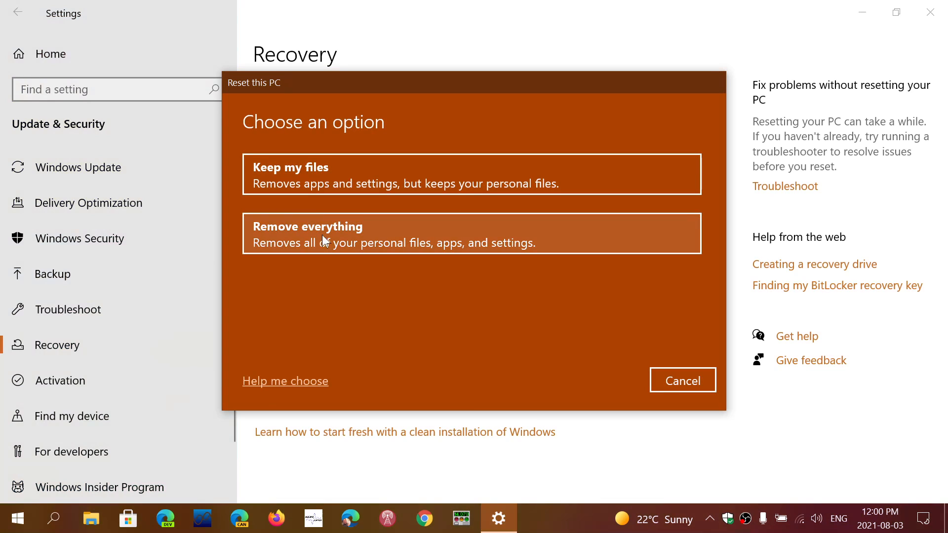
pyautogui.moveTo(331, 249)
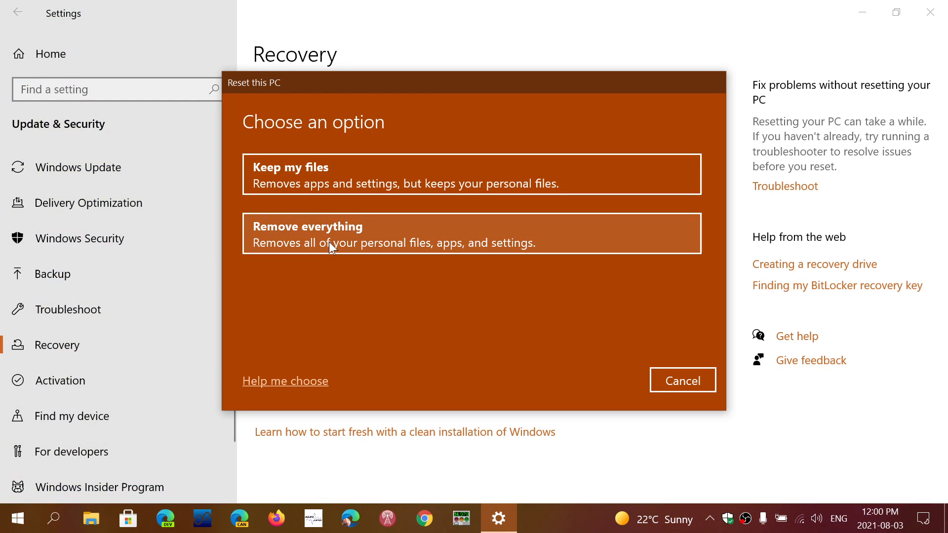
pyautogui.moveTo(370, 307)
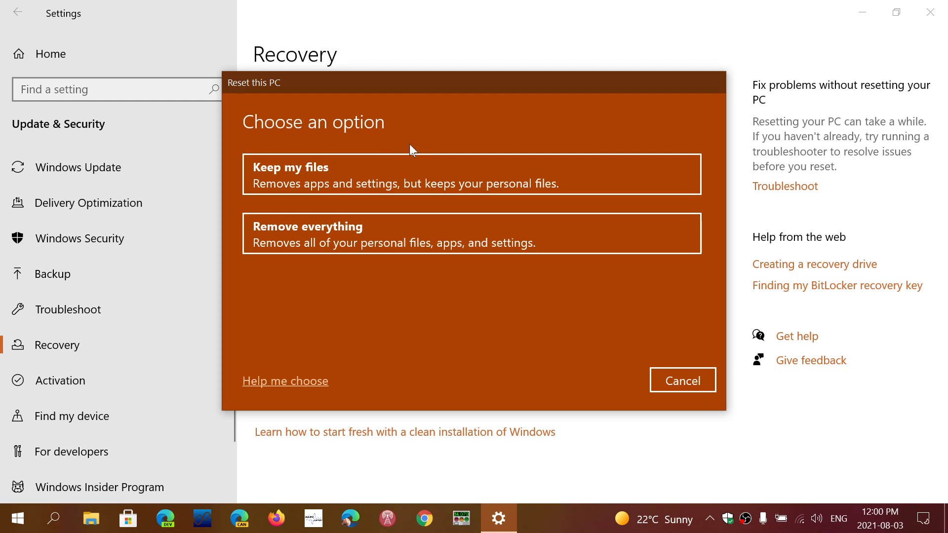
pyautogui.moveTo(381, 178)
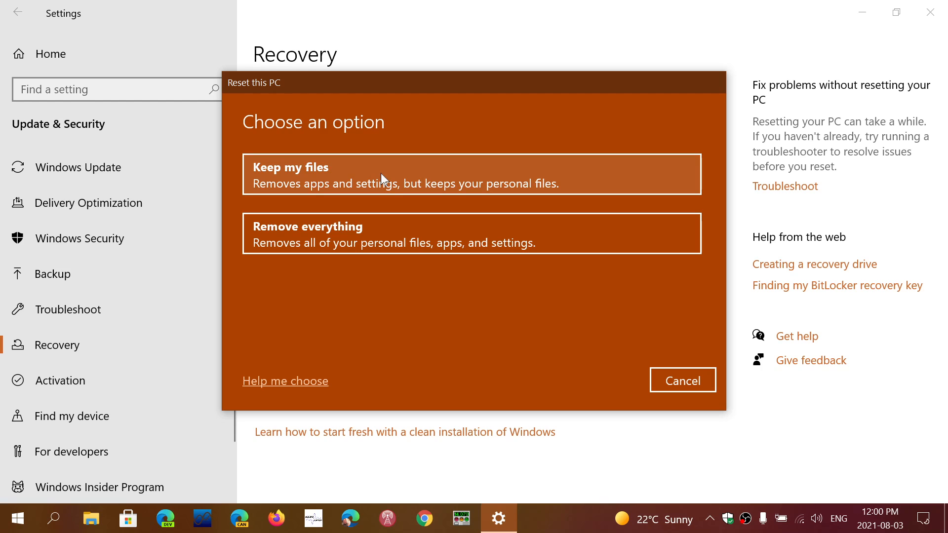
pyautogui.moveTo(250, 194)
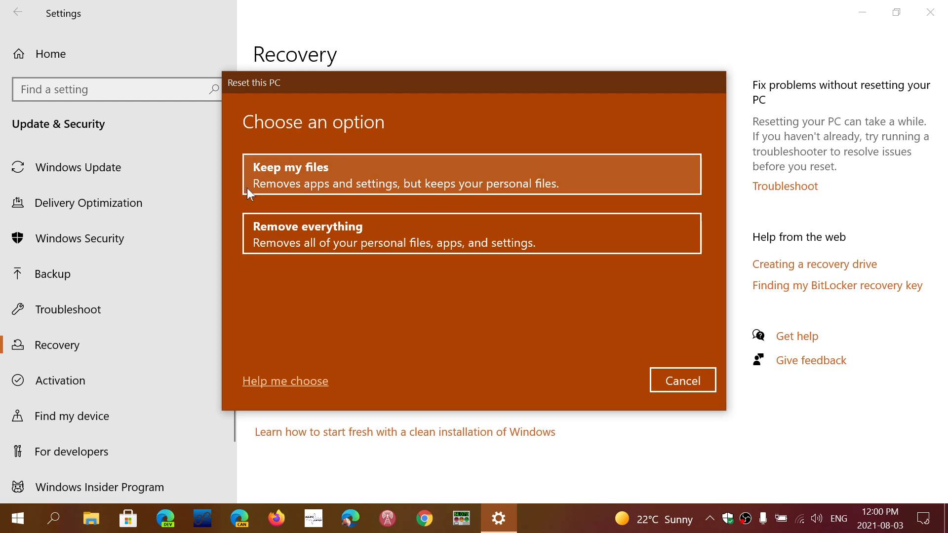
pyautogui.moveTo(397, 190)
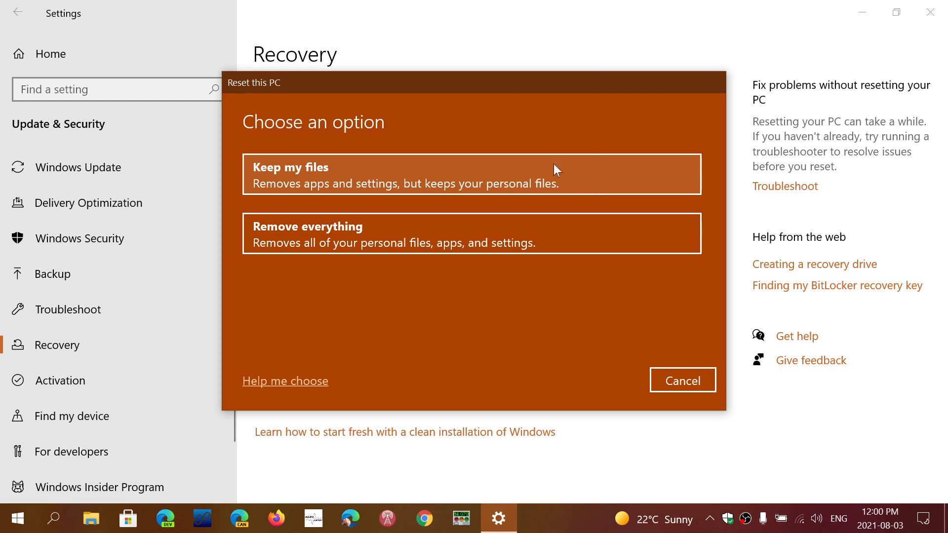
pyautogui.moveTo(575, 341)
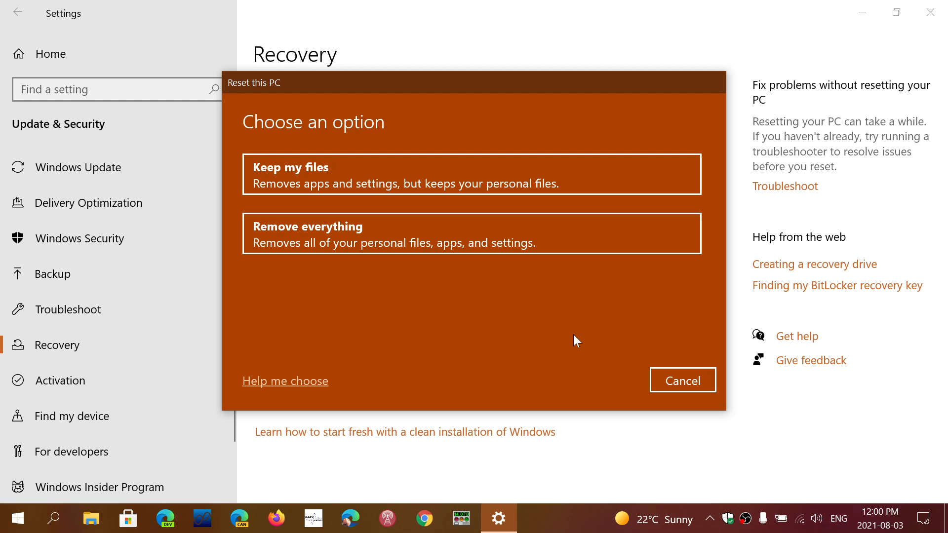
pyautogui.moveTo(409, 242)
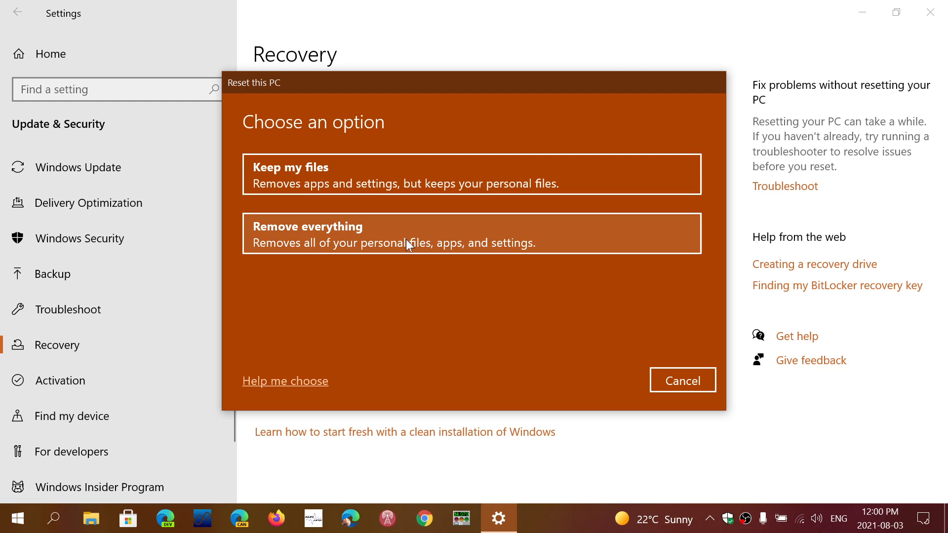
pyautogui.moveTo(452, 302)
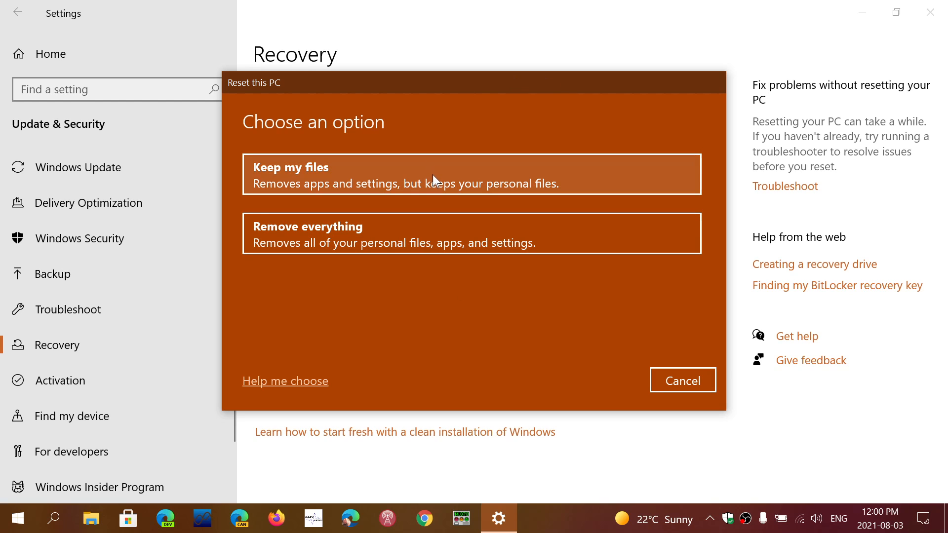
pyautogui.moveTo(459, 334)
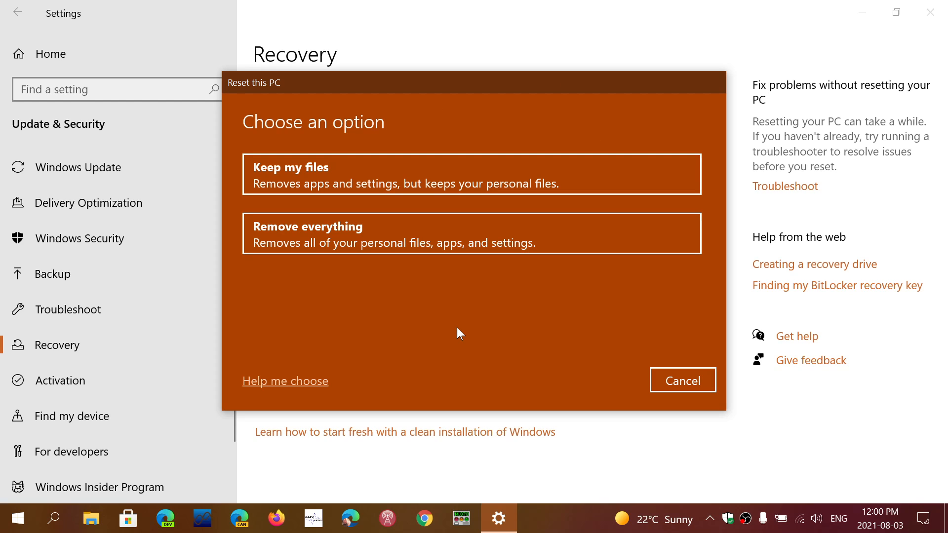
pyautogui.moveTo(453, 289)
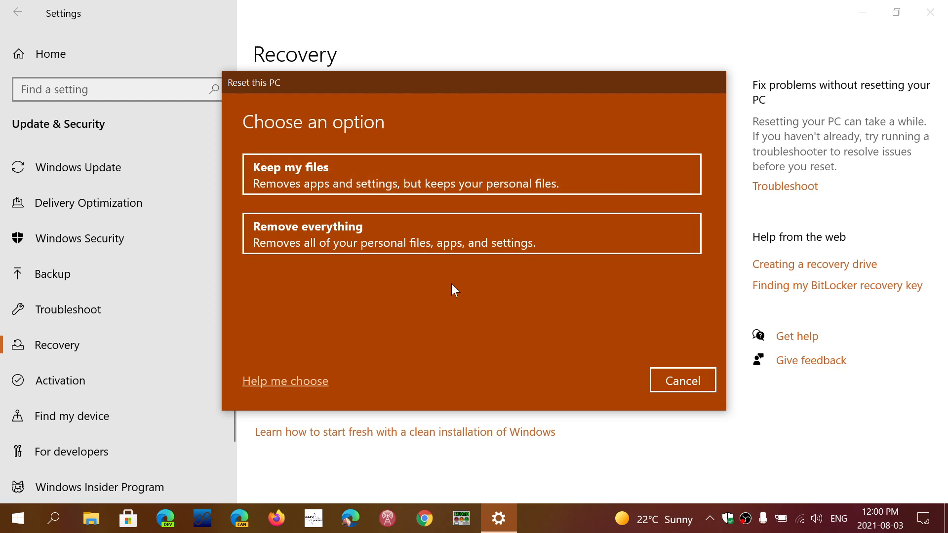
pyautogui.moveTo(484, 334)
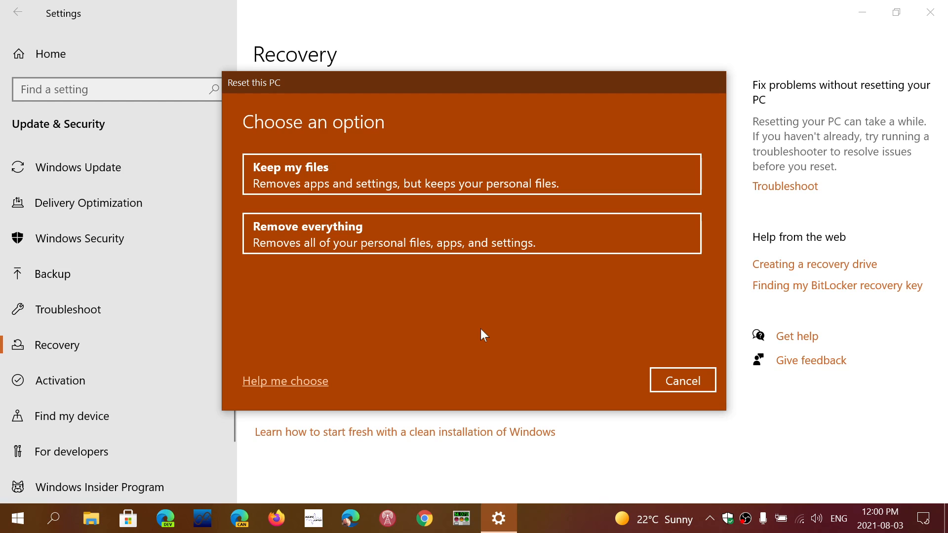
pyautogui.moveTo(618, 284)
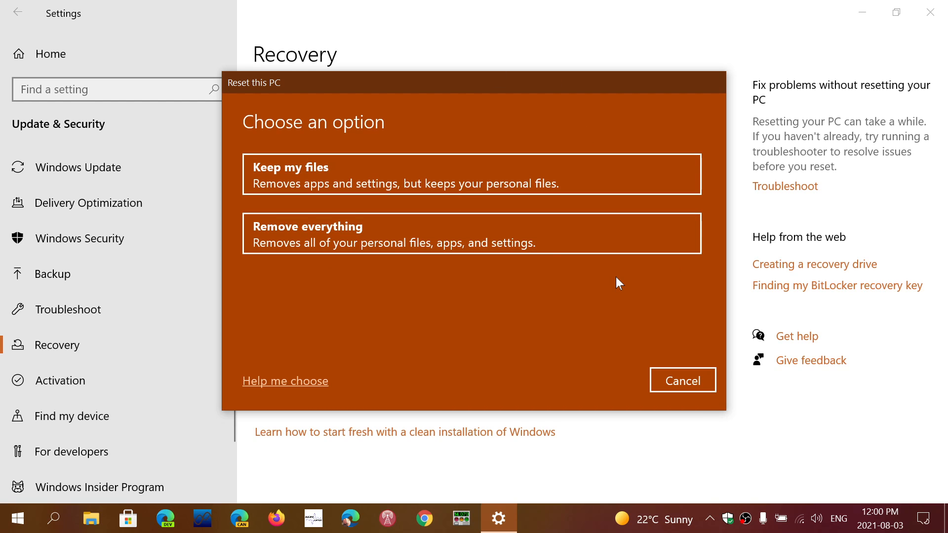
pyautogui.moveTo(682, 381)
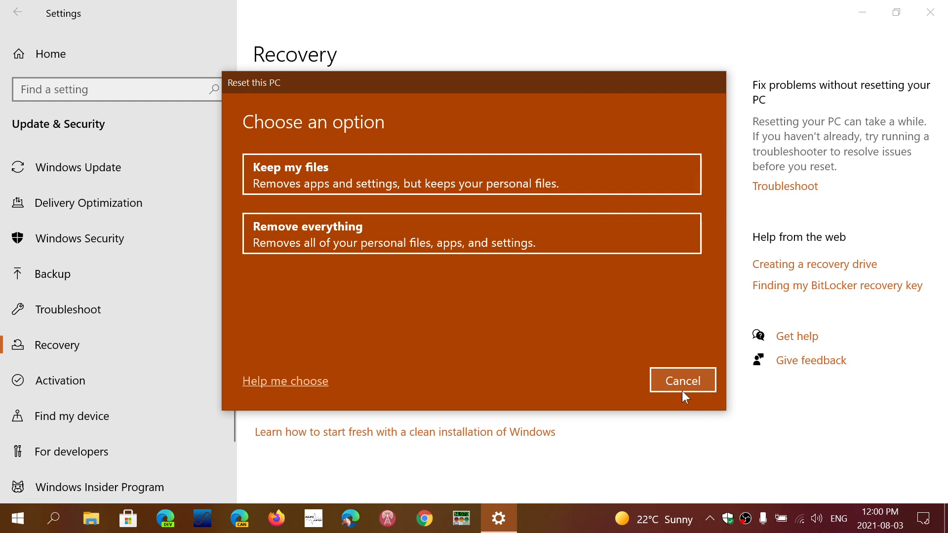
# - Cancel the PC reset and close Settings, returning to the desktop
pyautogui.click(682, 380)
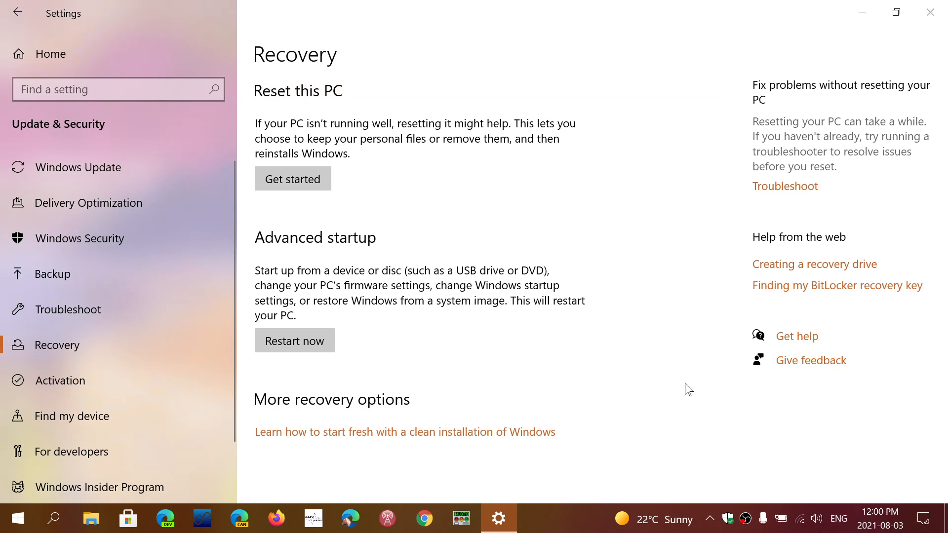
pyautogui.click(930, 12)
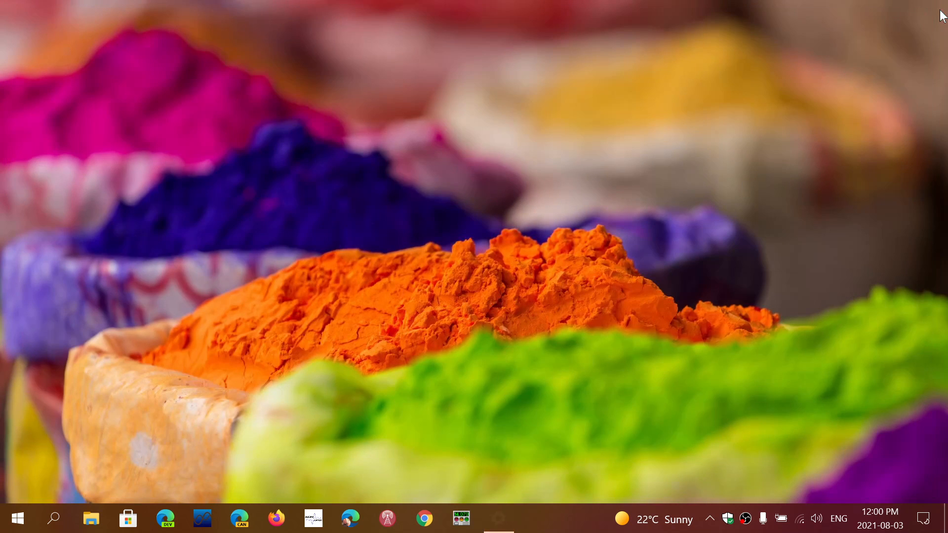
pyautogui.moveTo(752, 300)
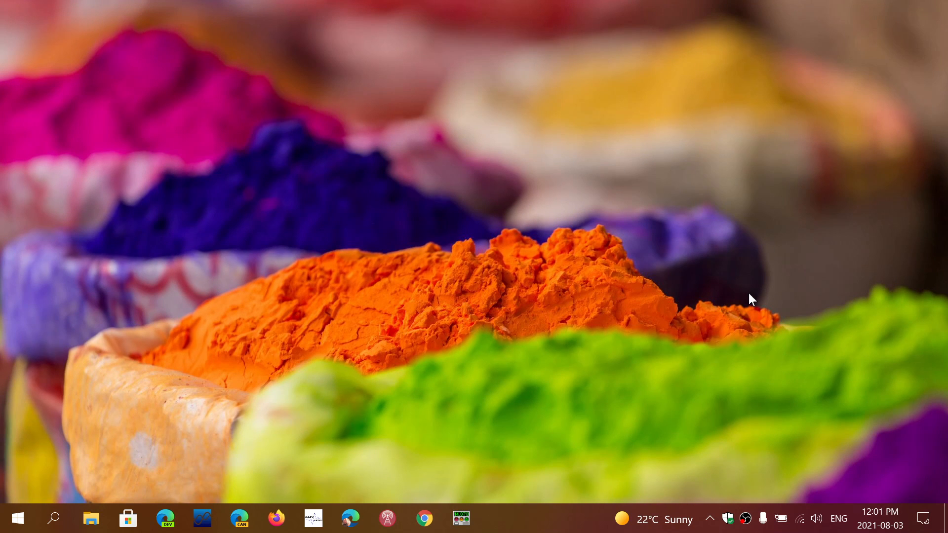